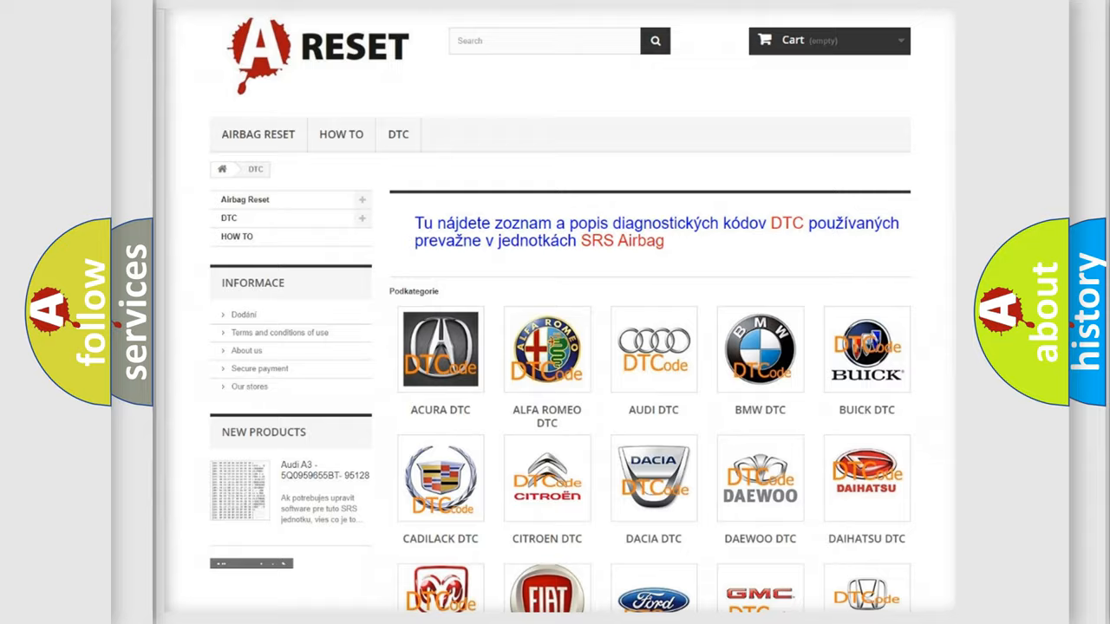
{"action": "scroll", "scroll_direction": "down", "scroll_amount": 3}
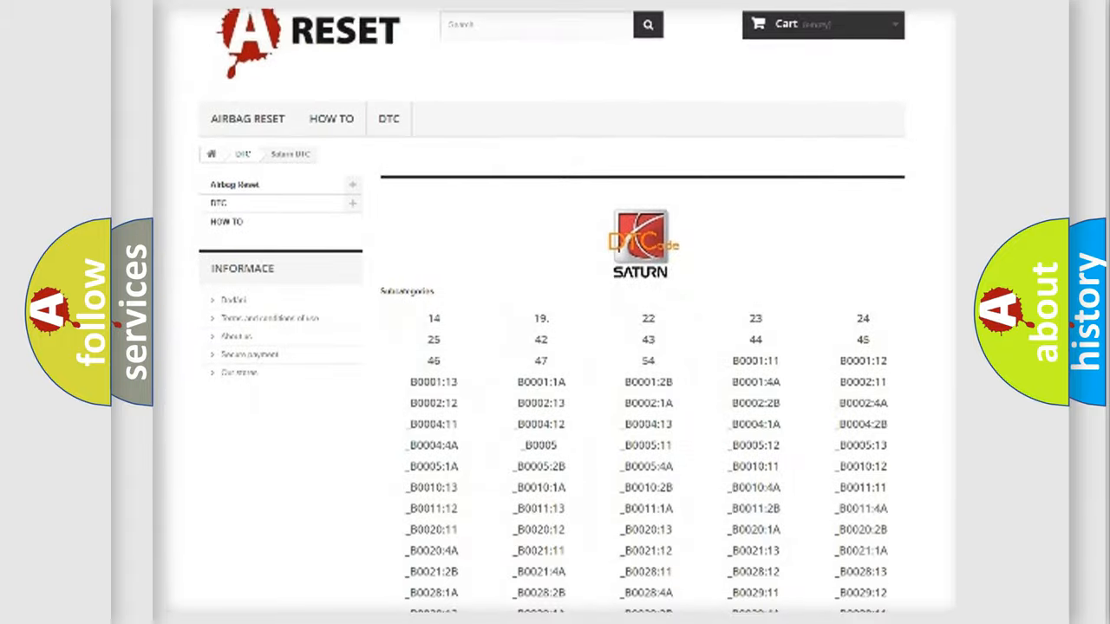
{"action": "scroll", "scroll_direction": "down", "scroll_amount": 3}
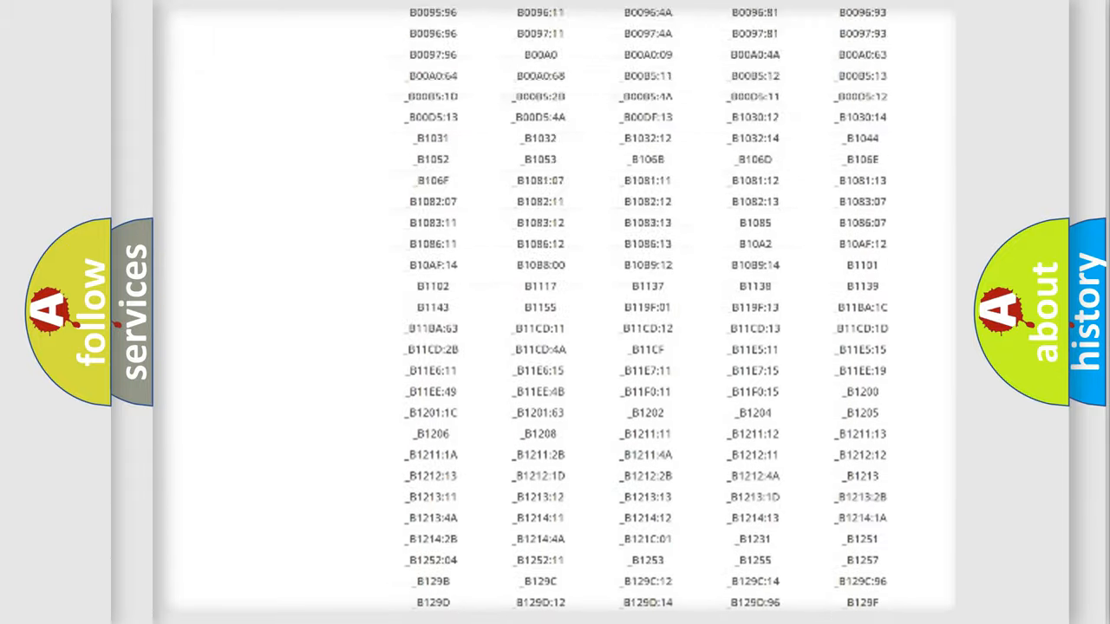
{"action": "scroll", "scroll_direction": "up", "scroll_amount": 3}
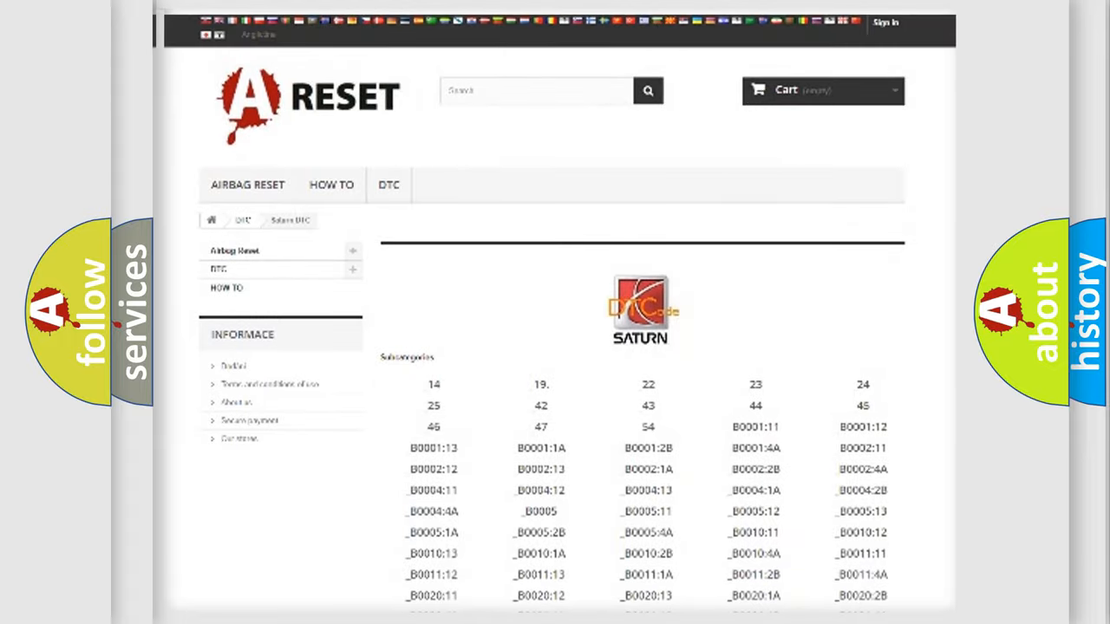